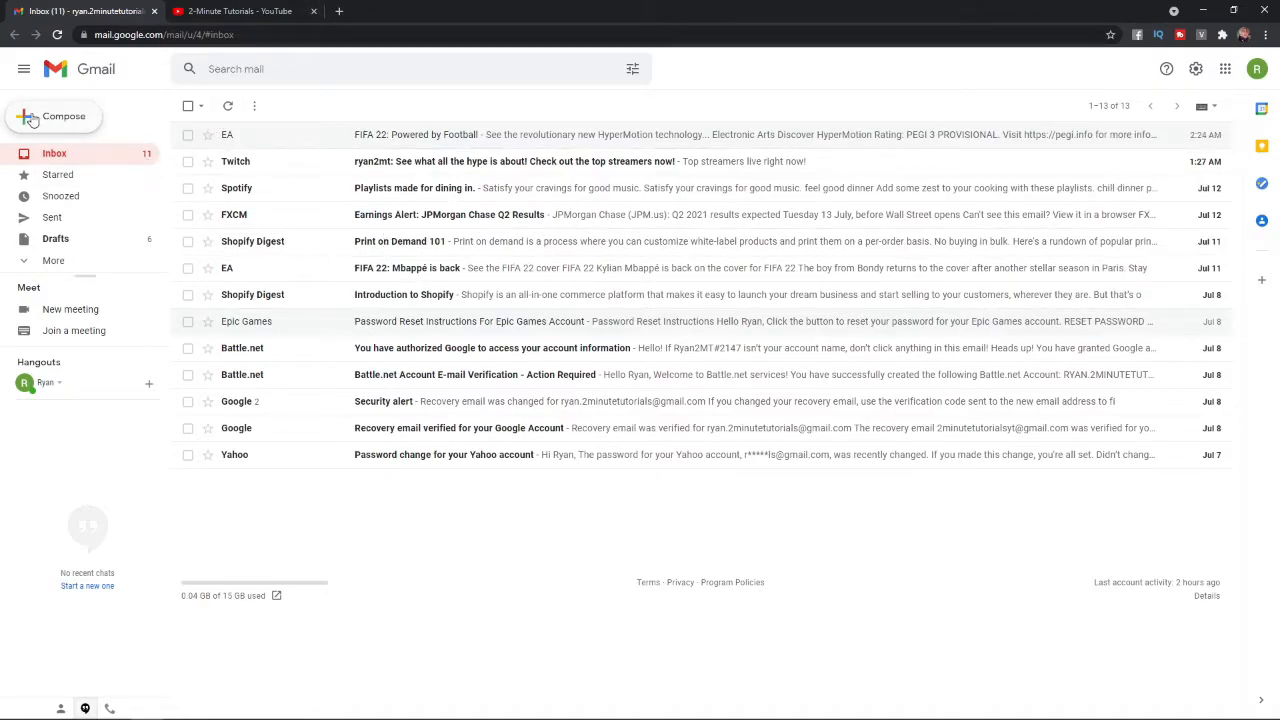
# Start a new blank message and enlarge the compose window.
pyautogui.click(64, 116)
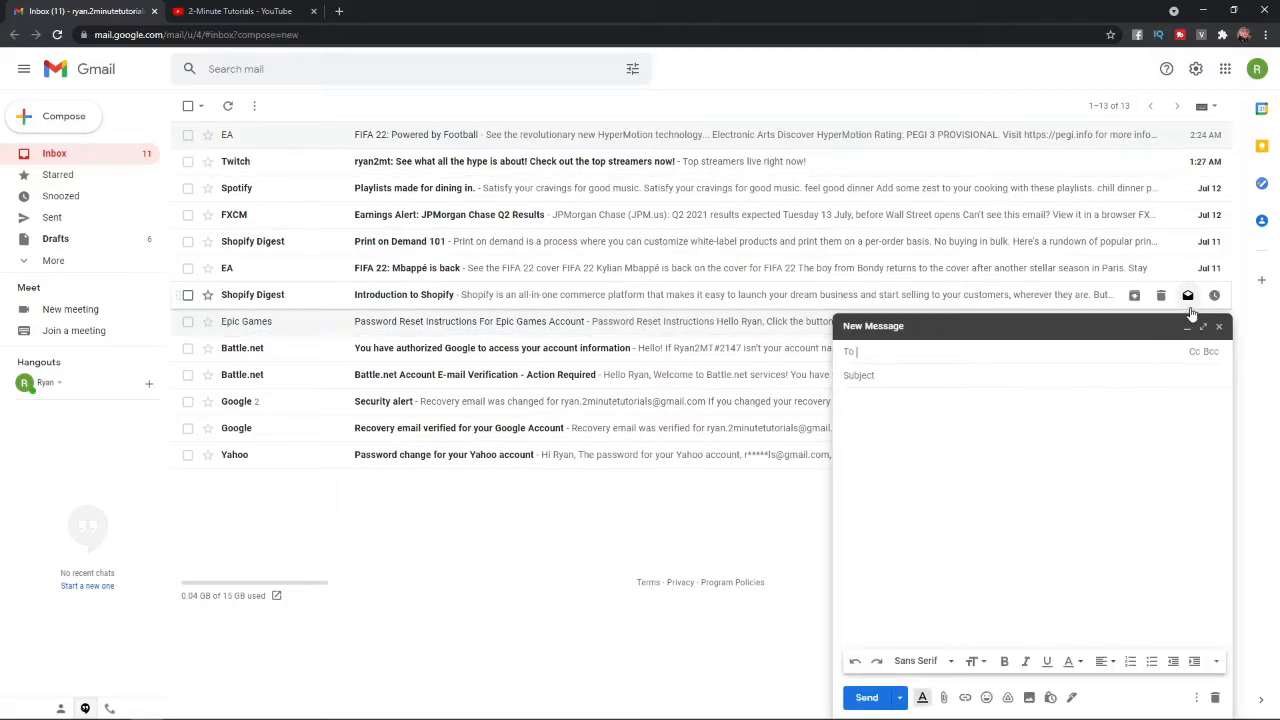
pyautogui.click(1202, 324)
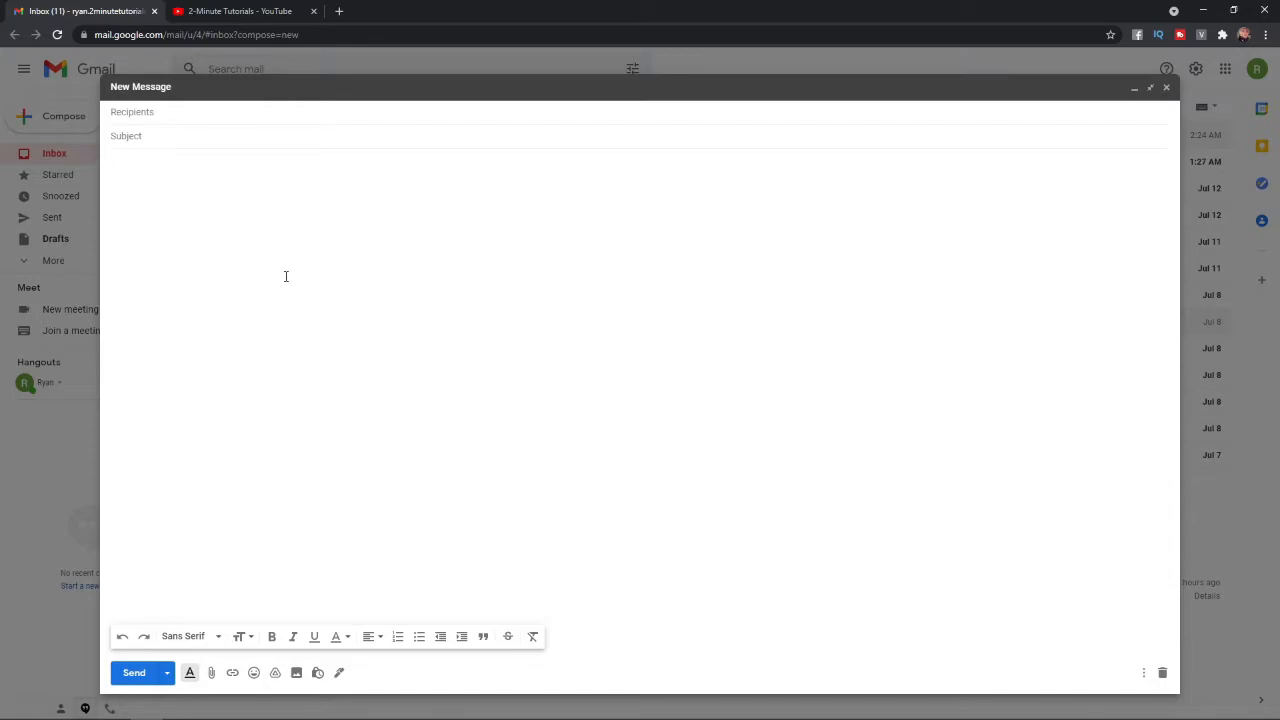
# Write the body 'Please check out my YouTube channel' and grab the channel URL from the YouTube tab.
pyautogui.write('Please check out my YouTube channel')
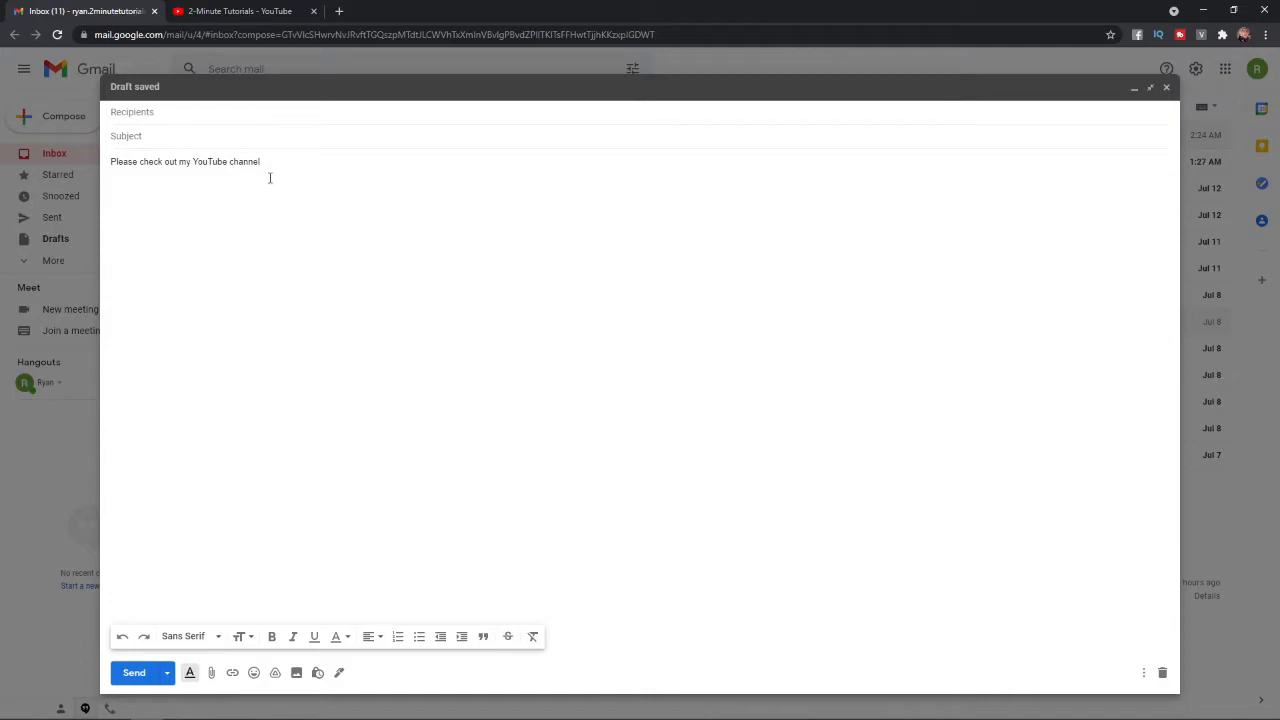
pyautogui.moveTo(360, 180)
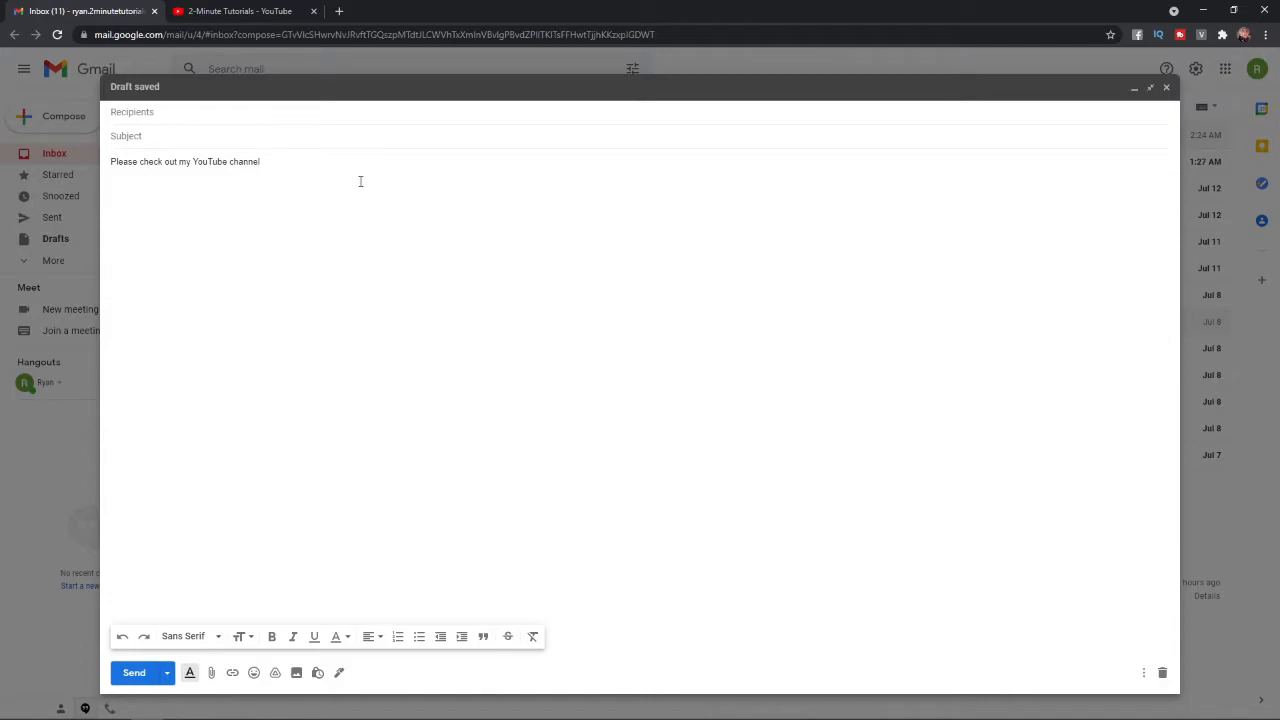
pyautogui.click(240, 12)
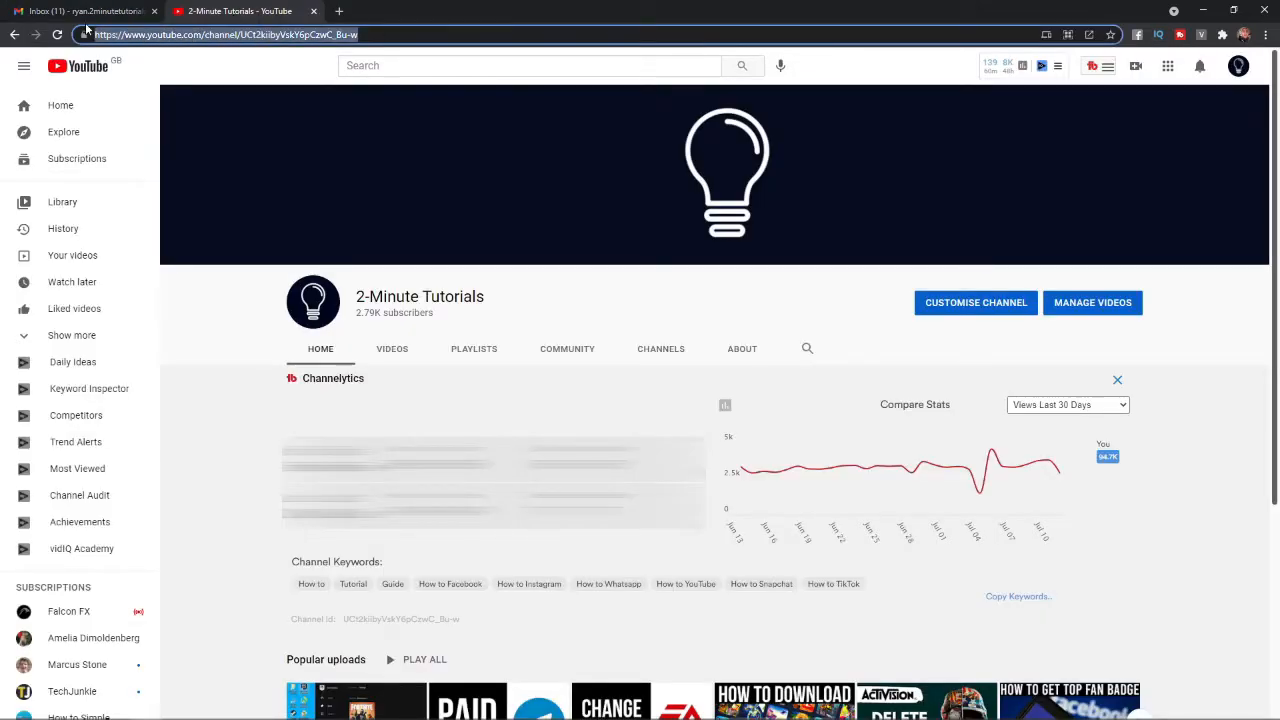
pyautogui.click(80, 12)
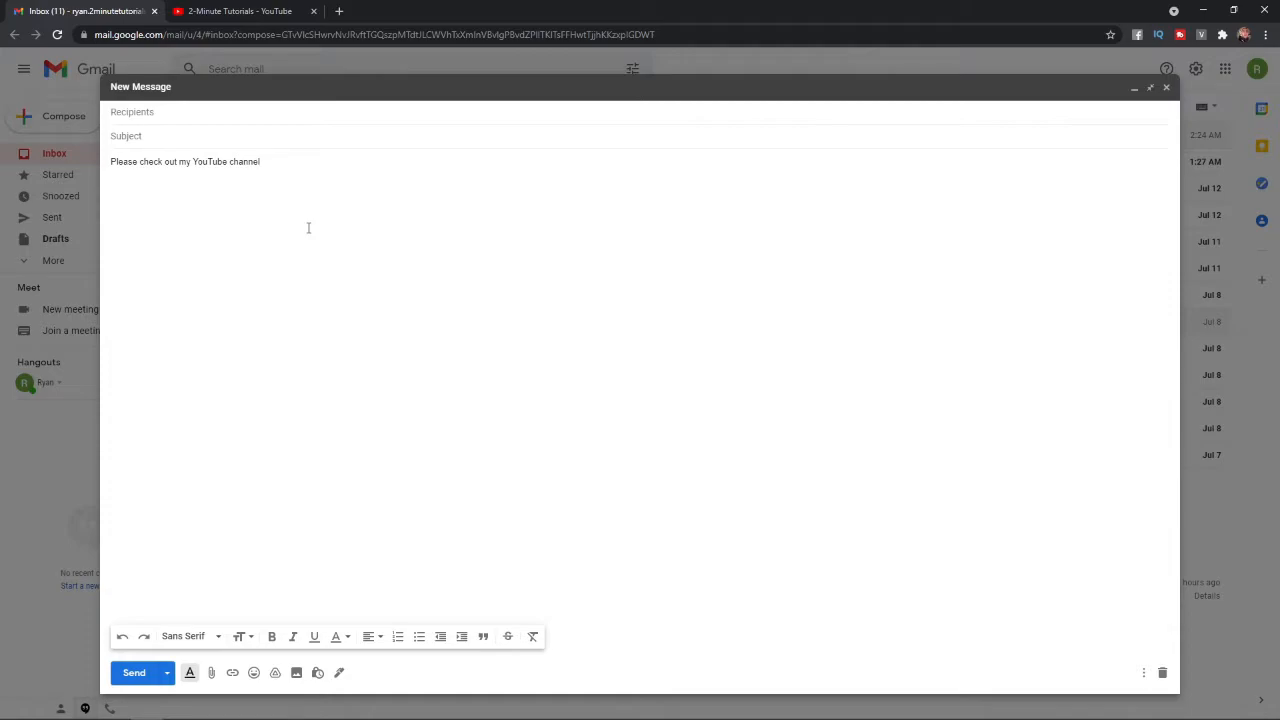
pyautogui.write('https://www.youtube.com/channel/UCt2kiibyVskY6pCzwC_Bu-w')
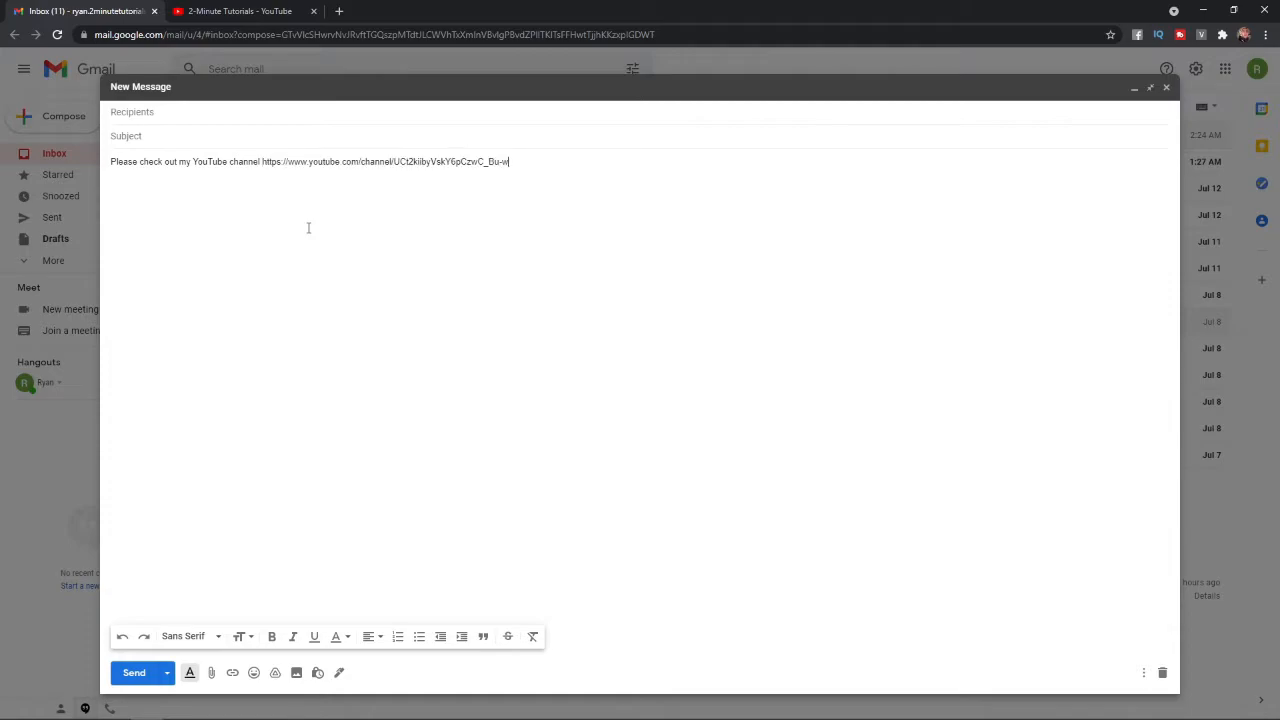
pyautogui.doubleClick(336, 160)
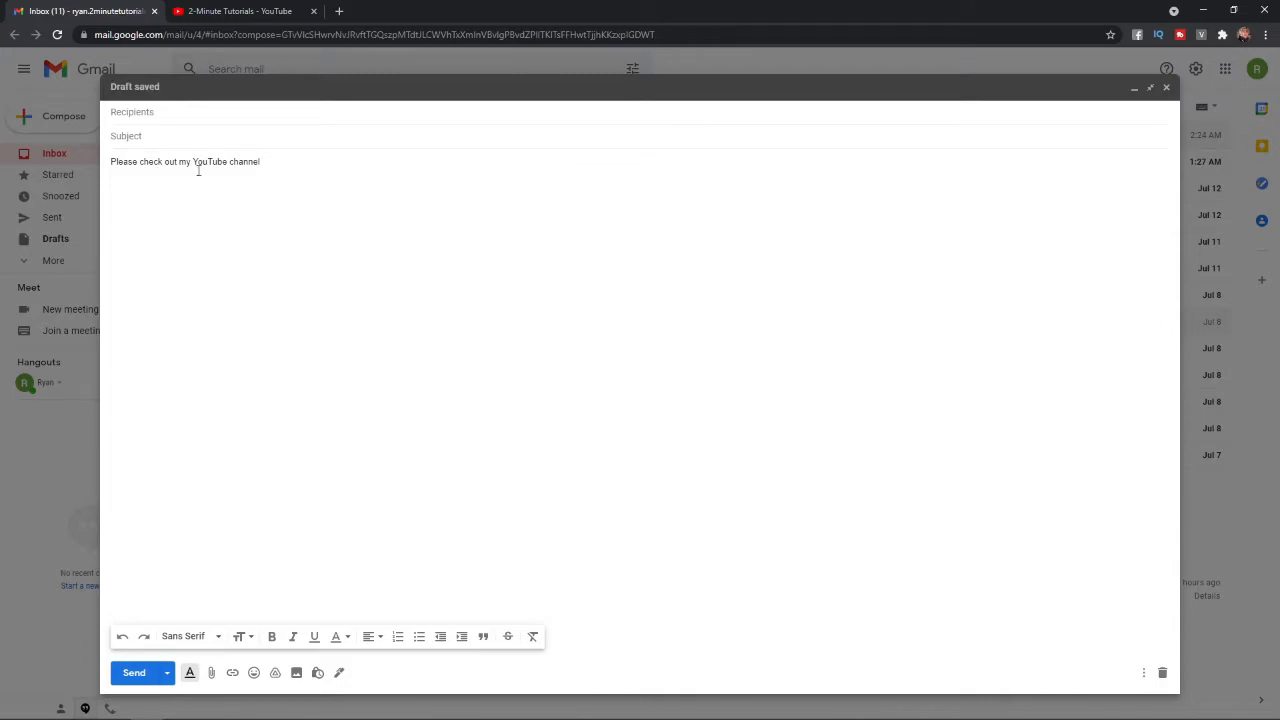
pyautogui.doubleClick(208, 160)
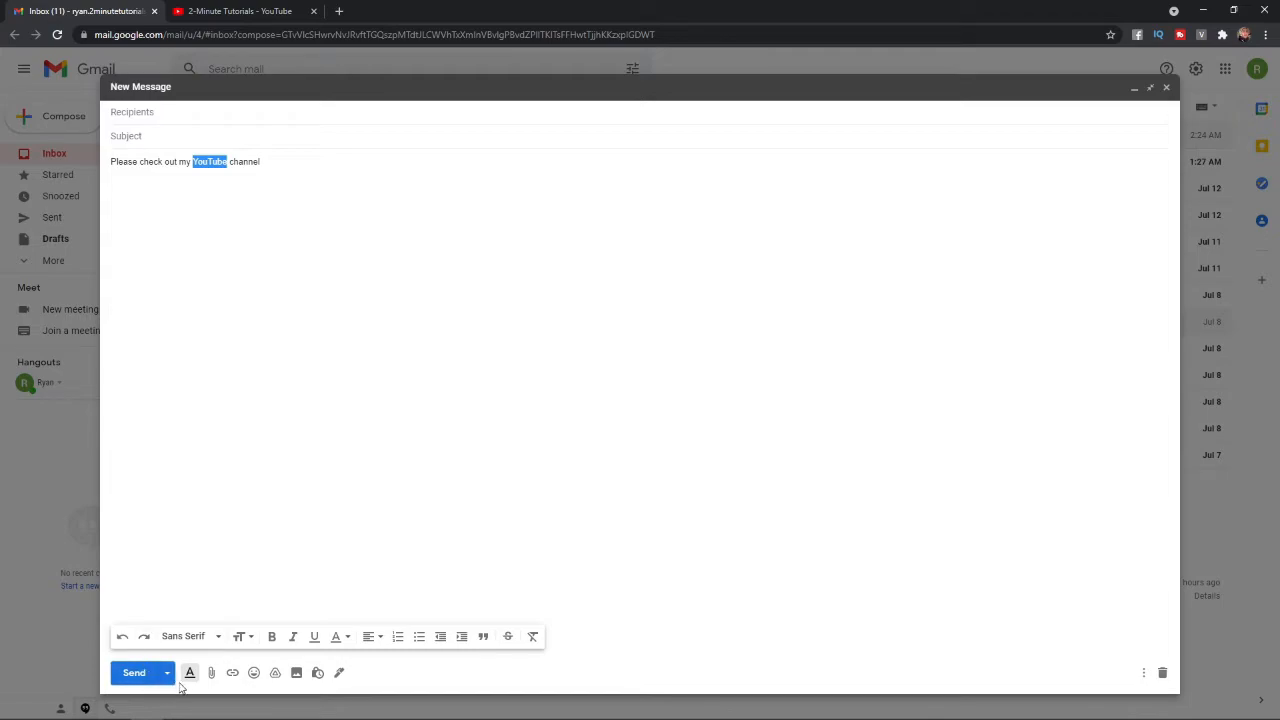
pyautogui.moveTo(232, 672)
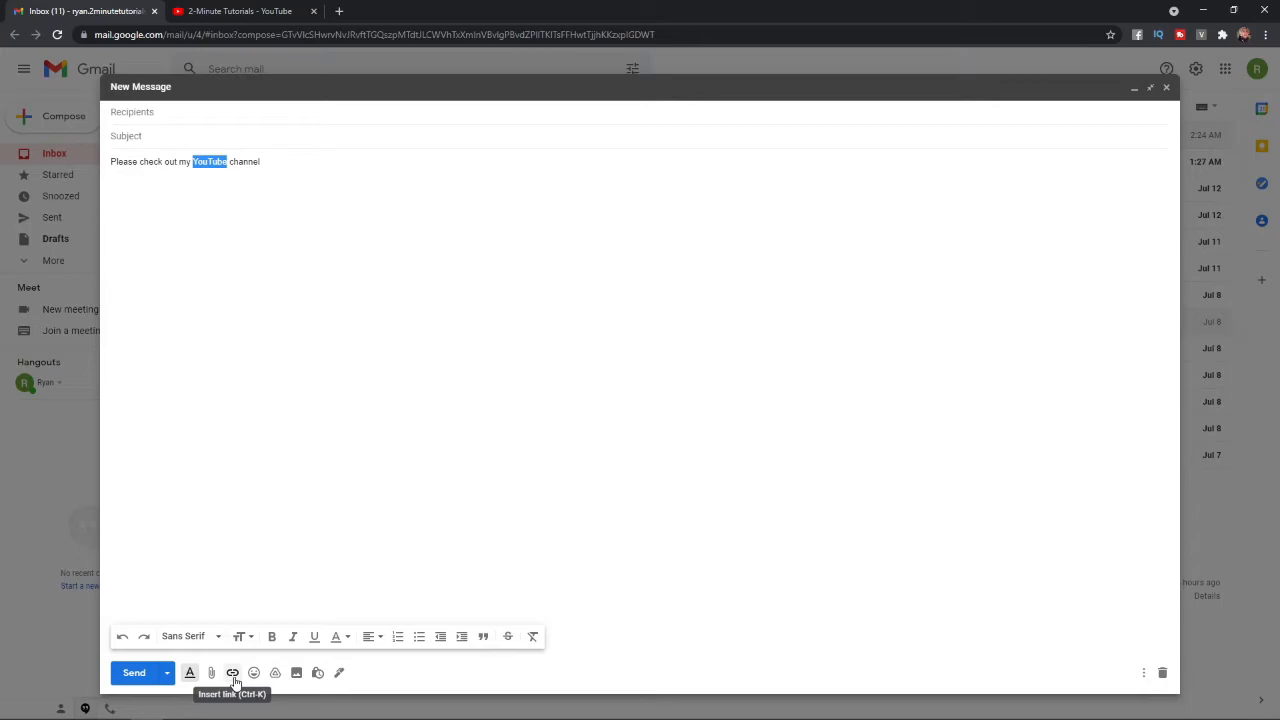
pyautogui.click(232, 672)
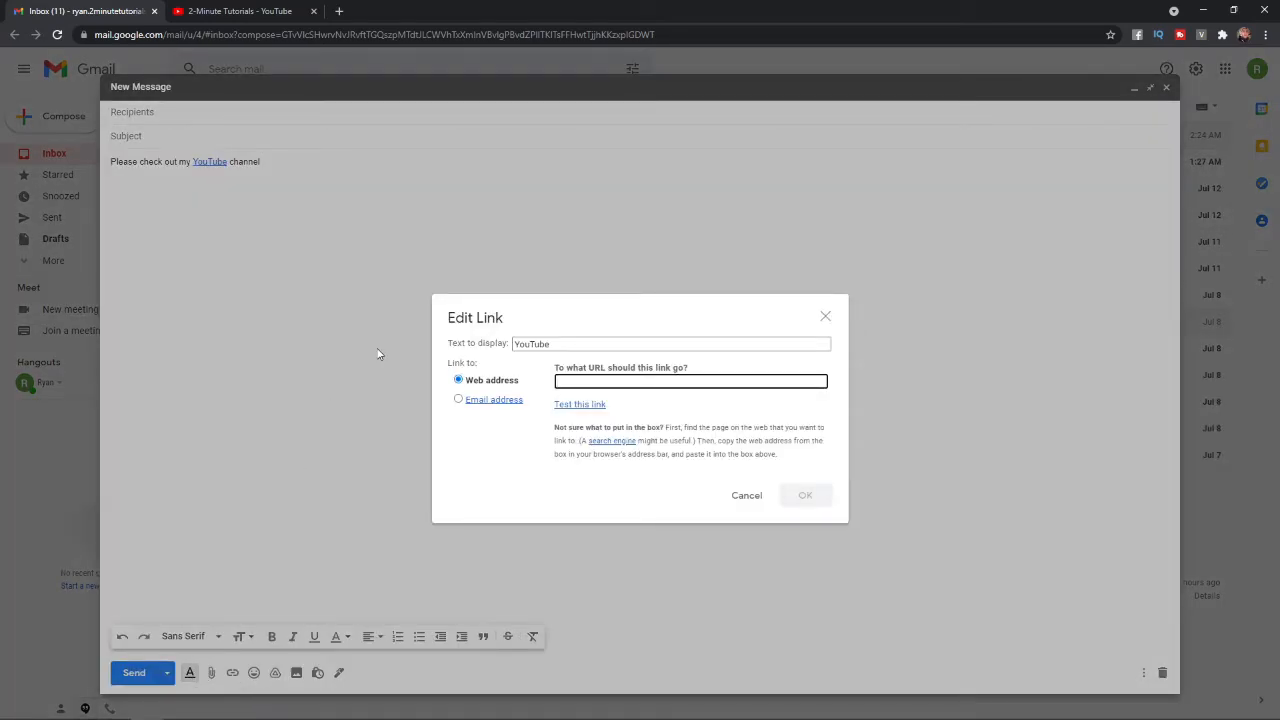
pyautogui.moveTo(472, 356)
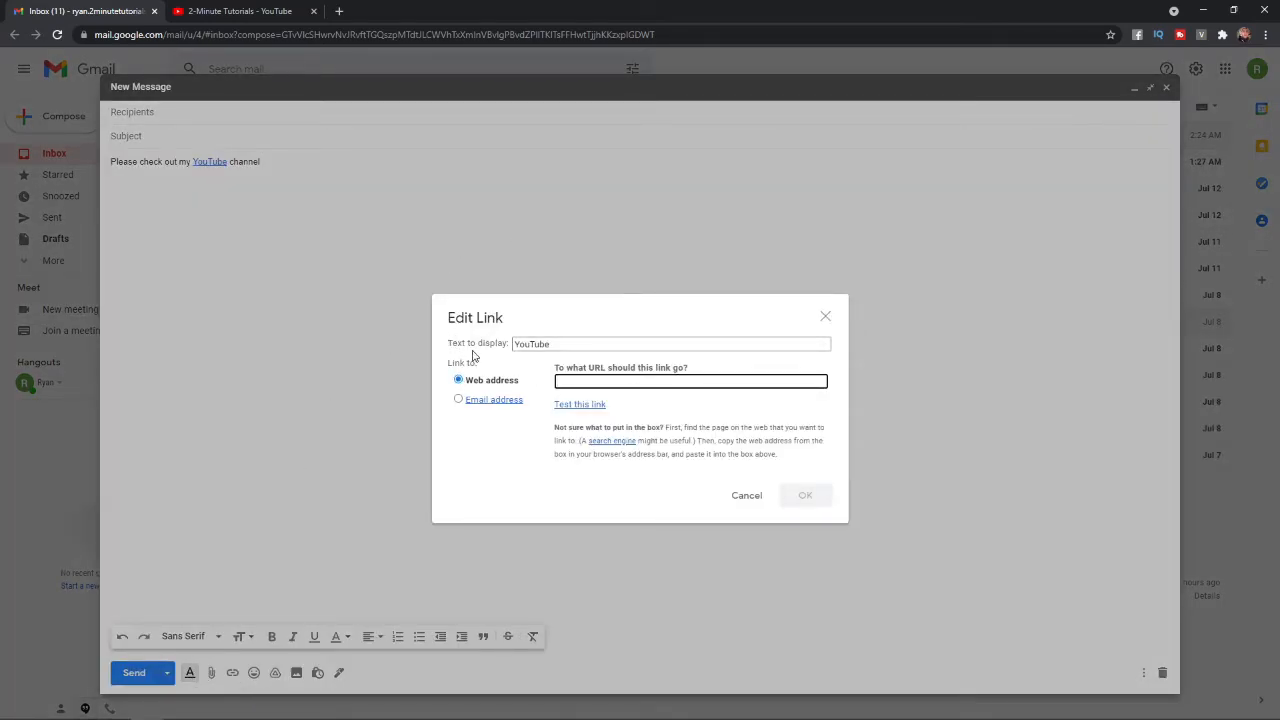
pyautogui.moveTo(550, 360)
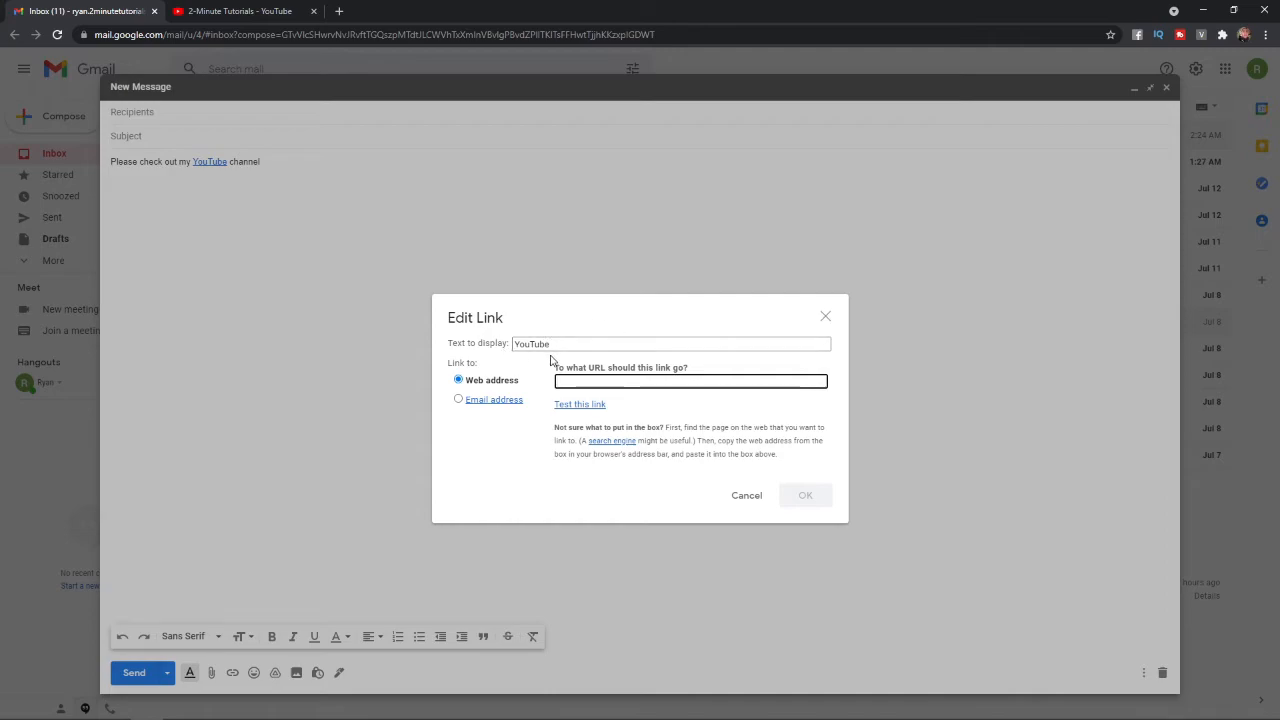
pyautogui.write('https://www.youtube.com/channel/UCt2kiibyVskY6pCzwC_Bu-w')
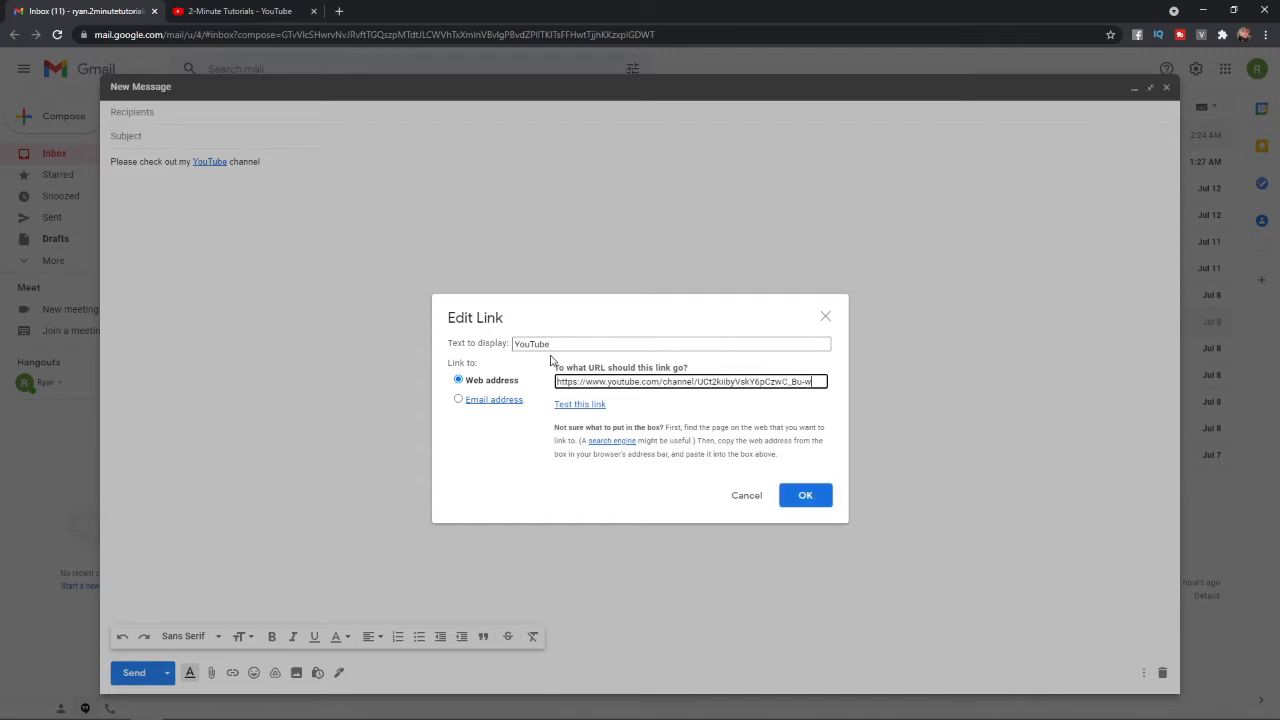
pyautogui.moveTo(670, 396)
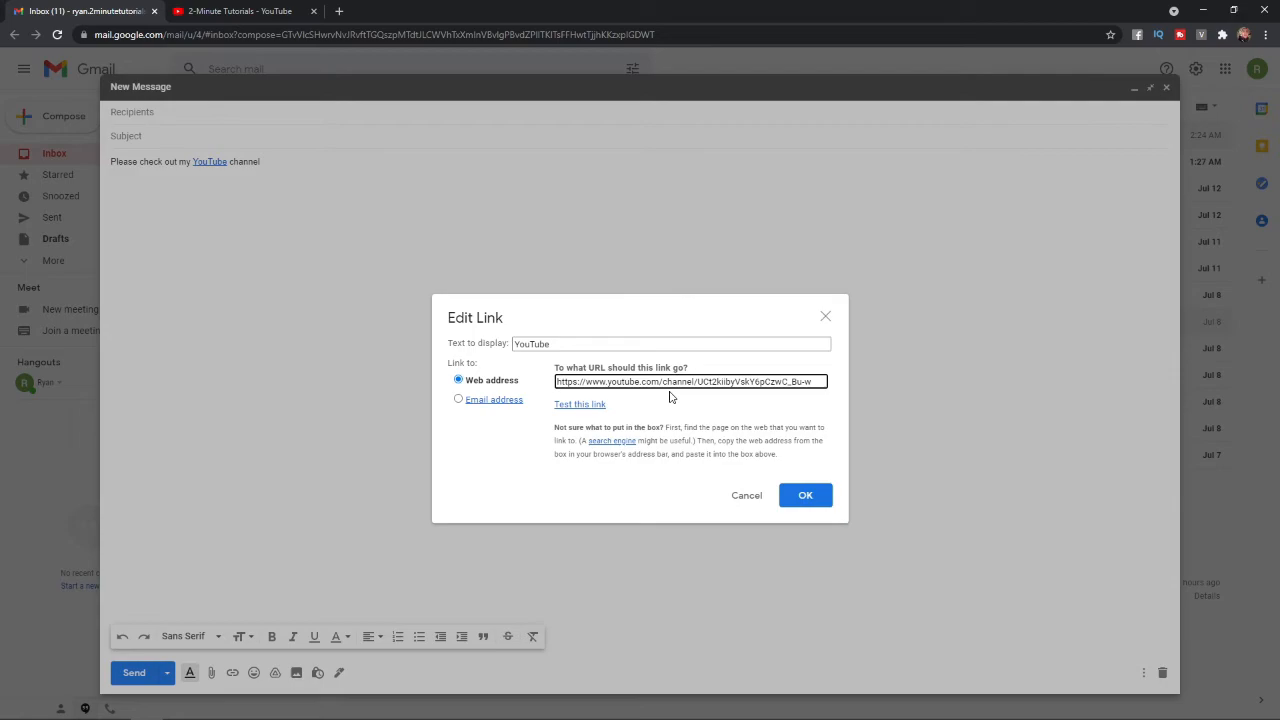
pyautogui.moveTo(820, 520)
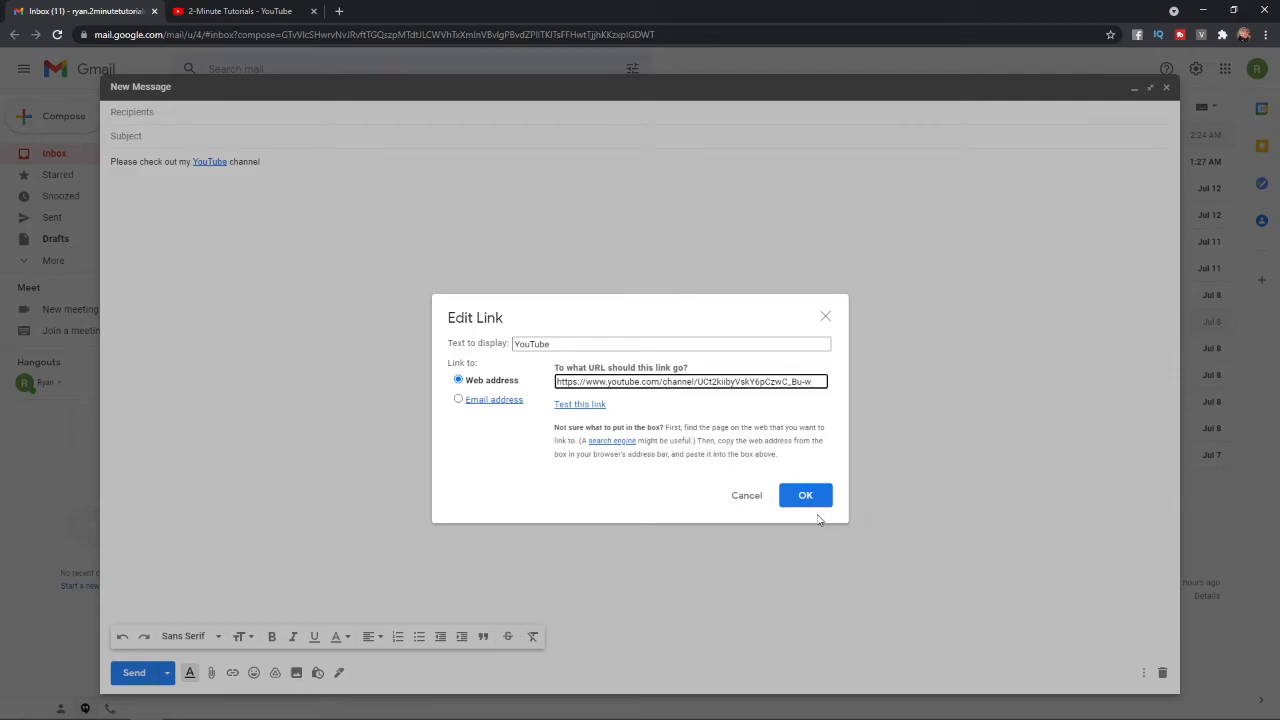
pyautogui.click(804, 496)
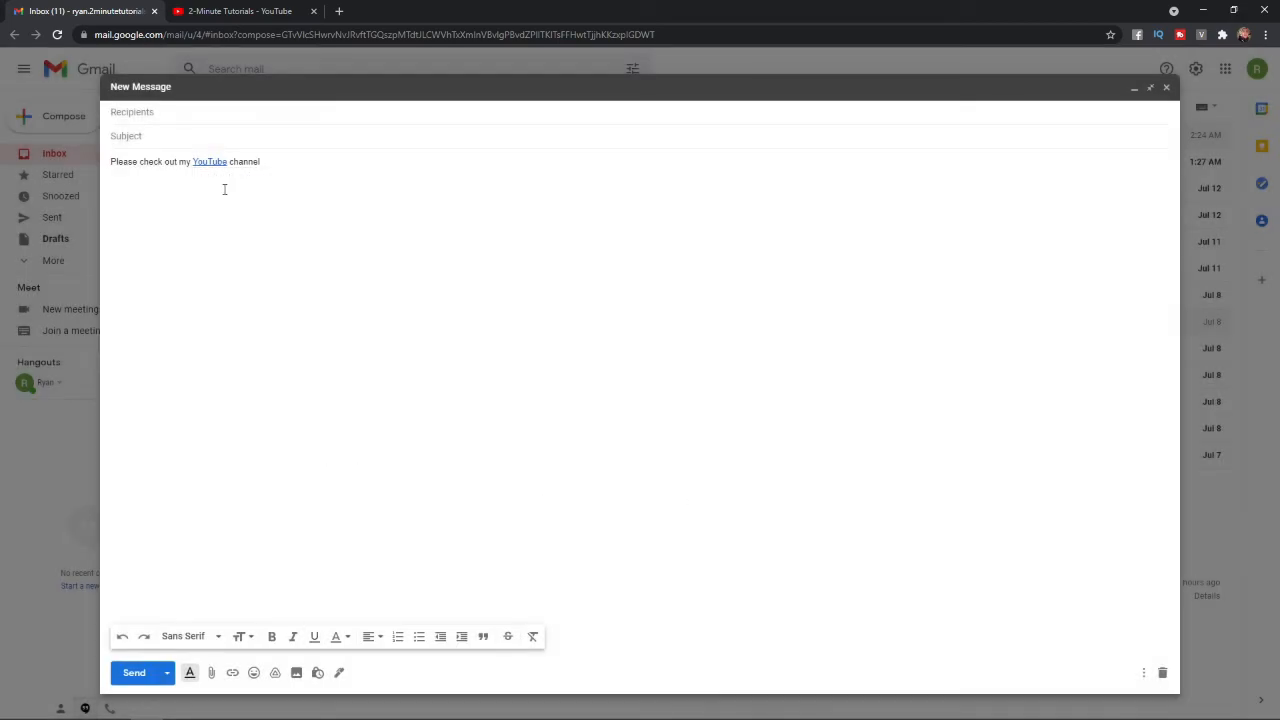
pyautogui.moveTo(202, 174)
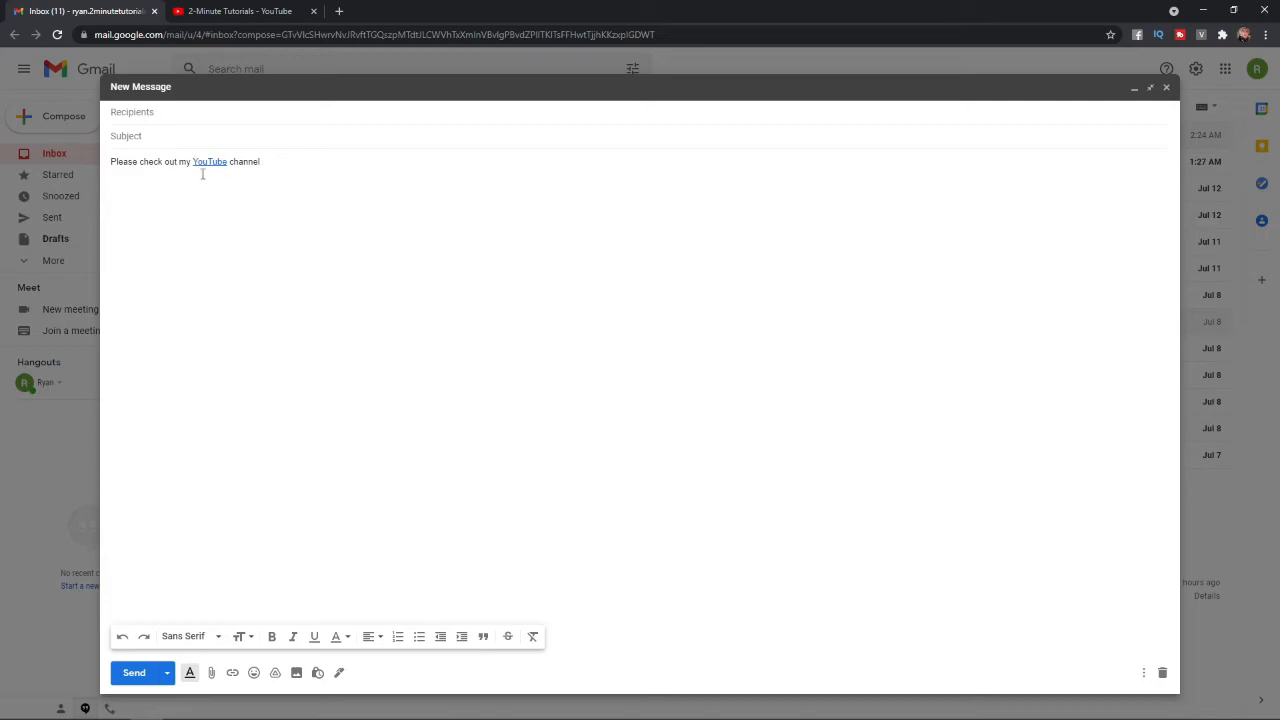
pyautogui.moveTo(190, 224)
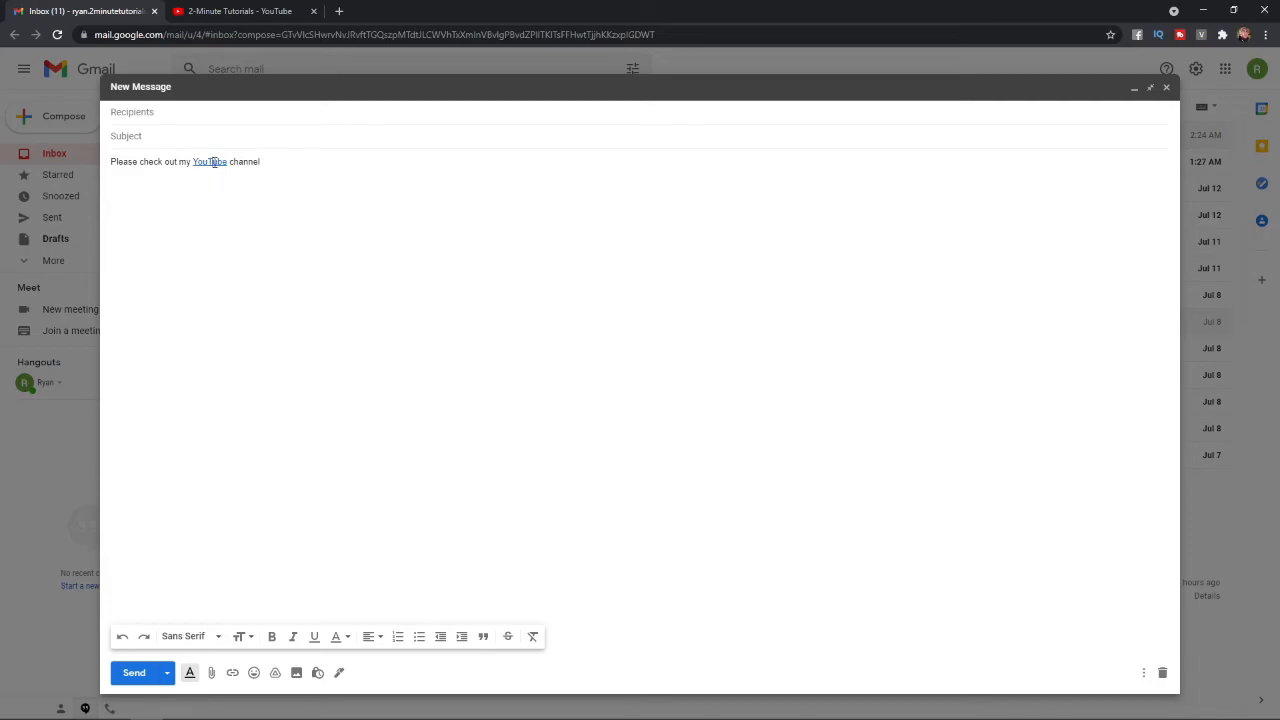
# Follow the YouTube link to confirm the channel opens, then return to the draft.
pyautogui.click(210, 160)
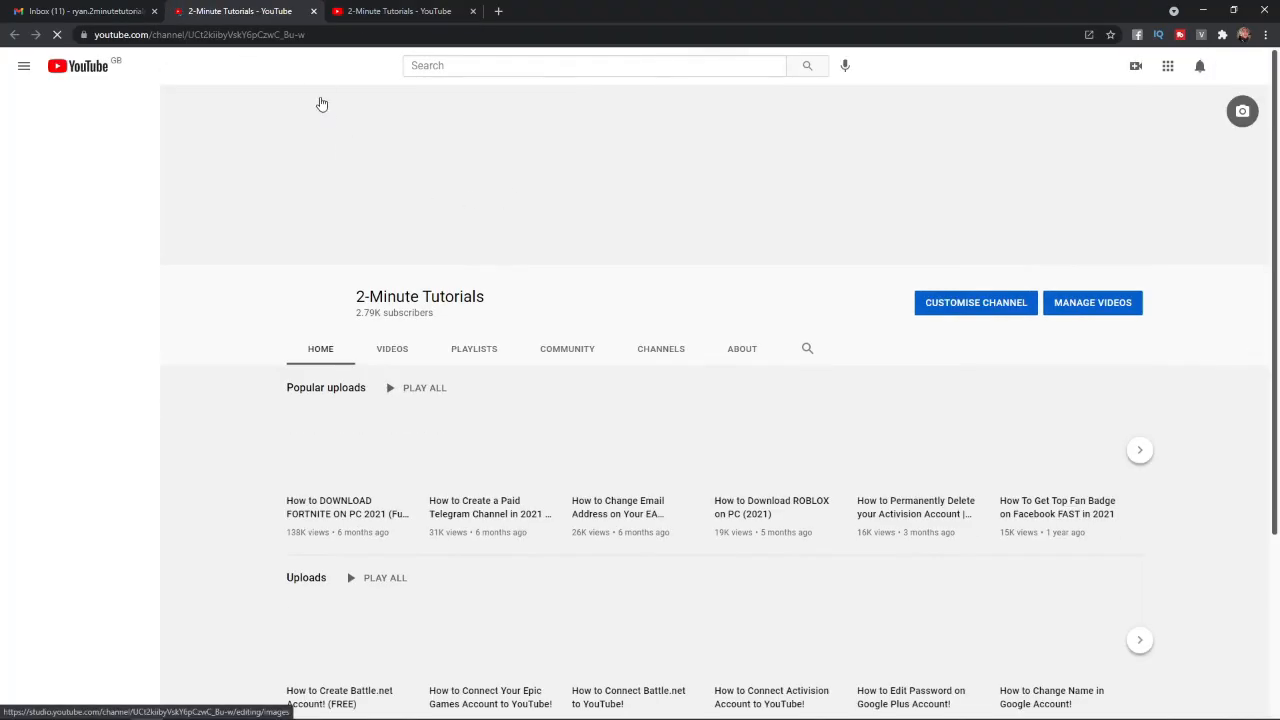
pyautogui.click(84, 12)
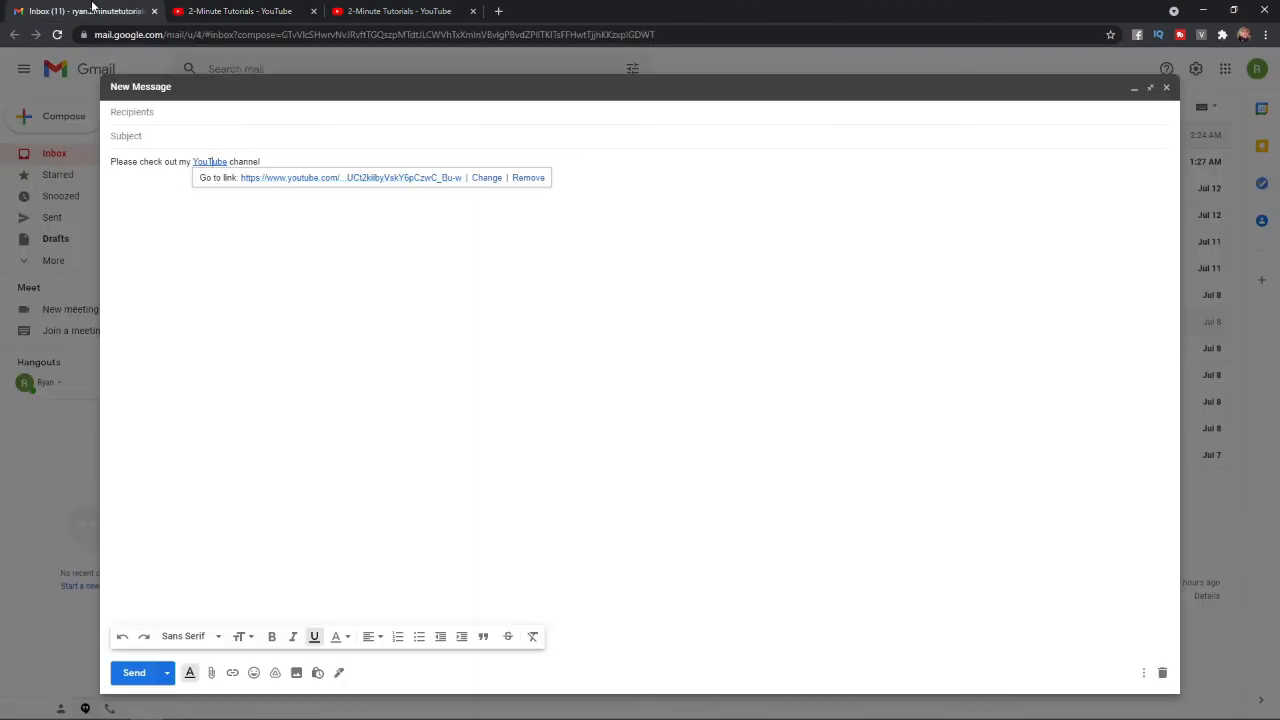